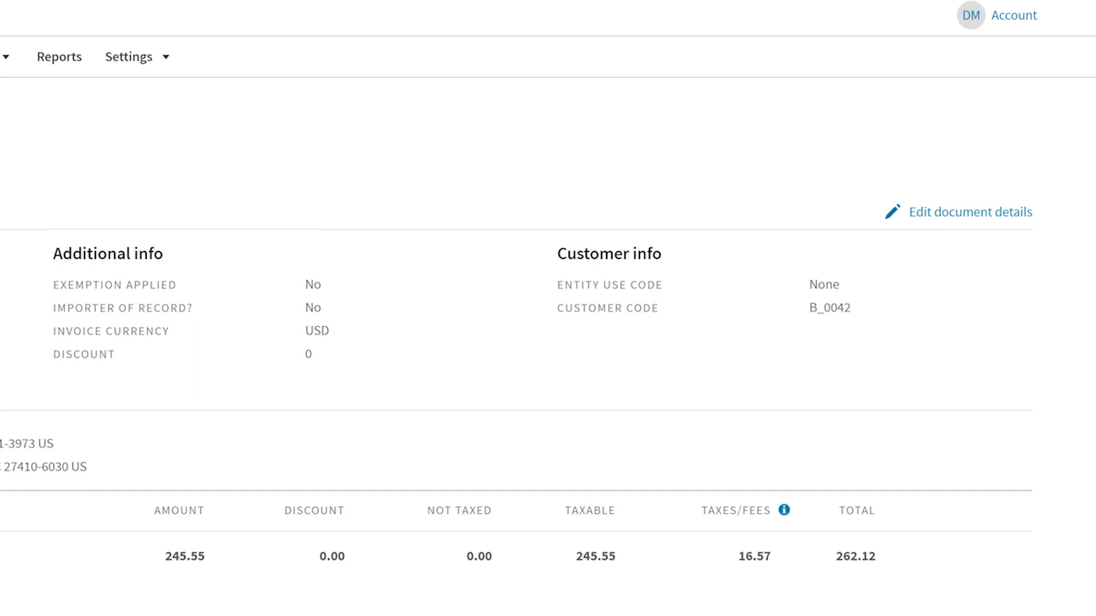
mouse_move(769, 371)
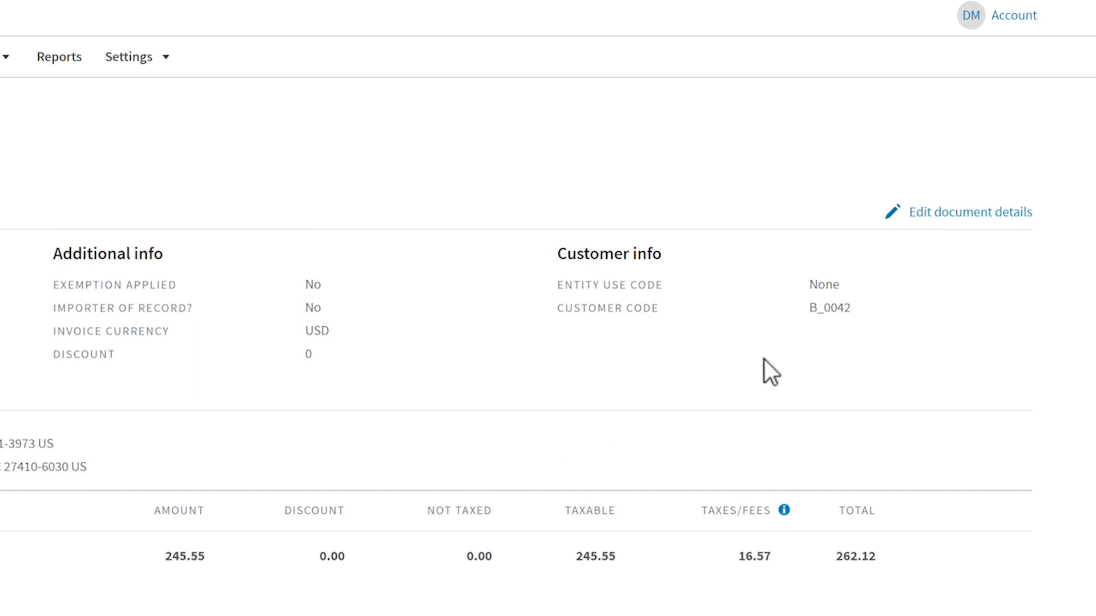
Step: Filter the exemption customers list by code B_0042 to show Fifth Street Shops
right_click(829, 308)
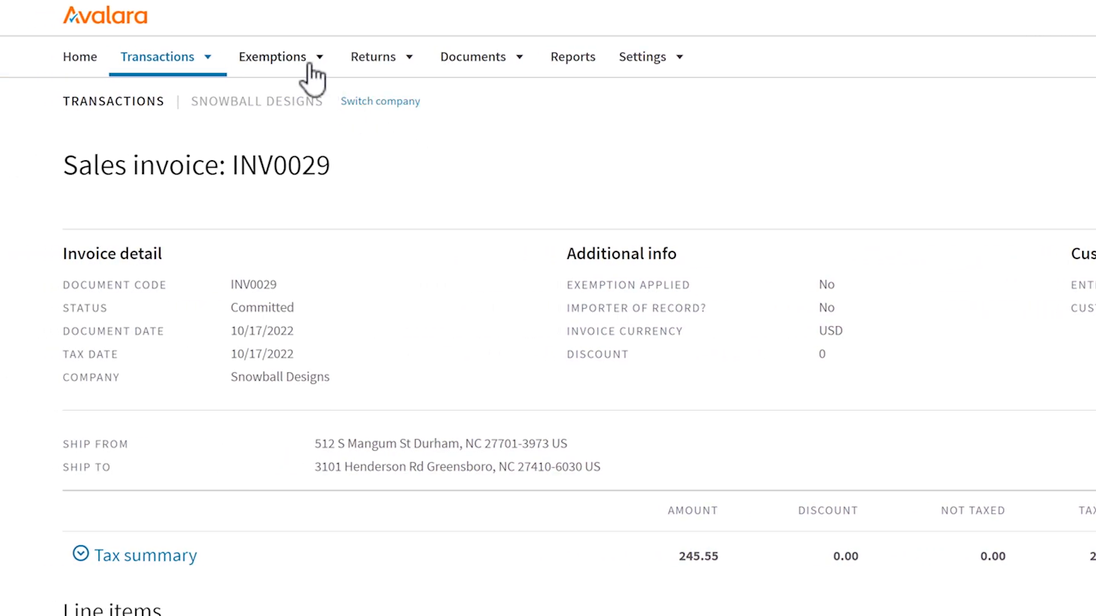
left_click(274, 56)
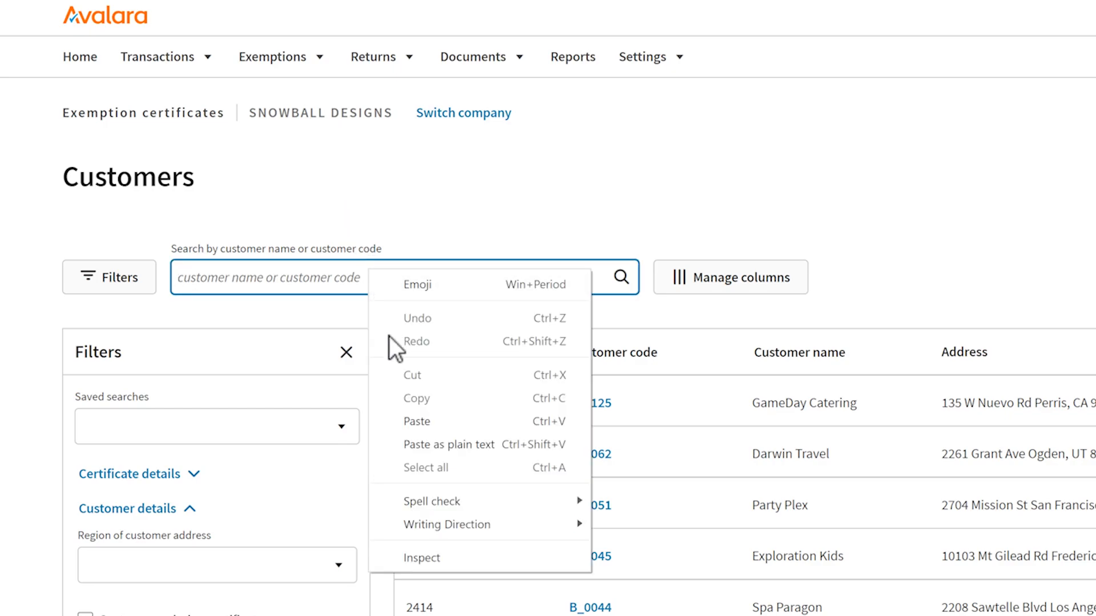
type("B_0042")
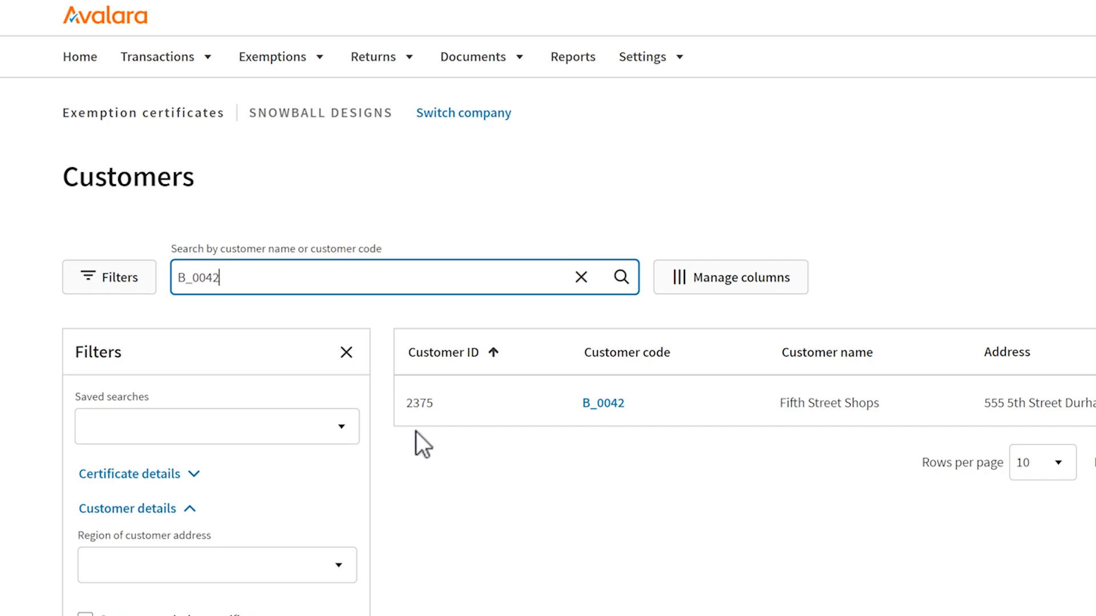
Step: Open Fifth Street Shops' B_0042 record to view its four exemption certificates
left_click(602, 403)
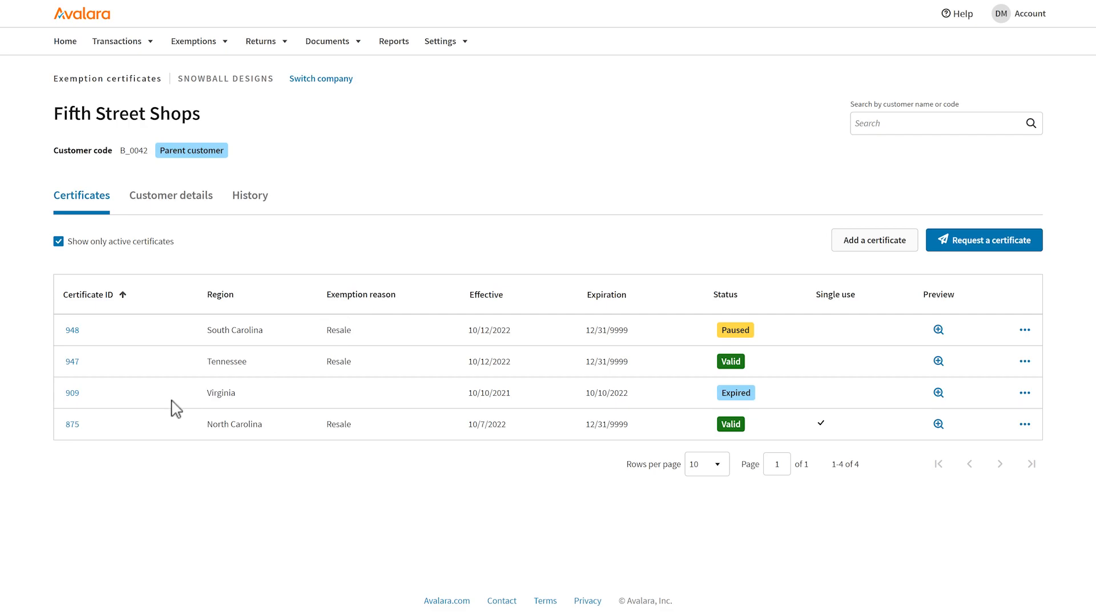
Step: Open North Carolina certificate 875 and scroll to its one-document limit option
left_click(72, 424)
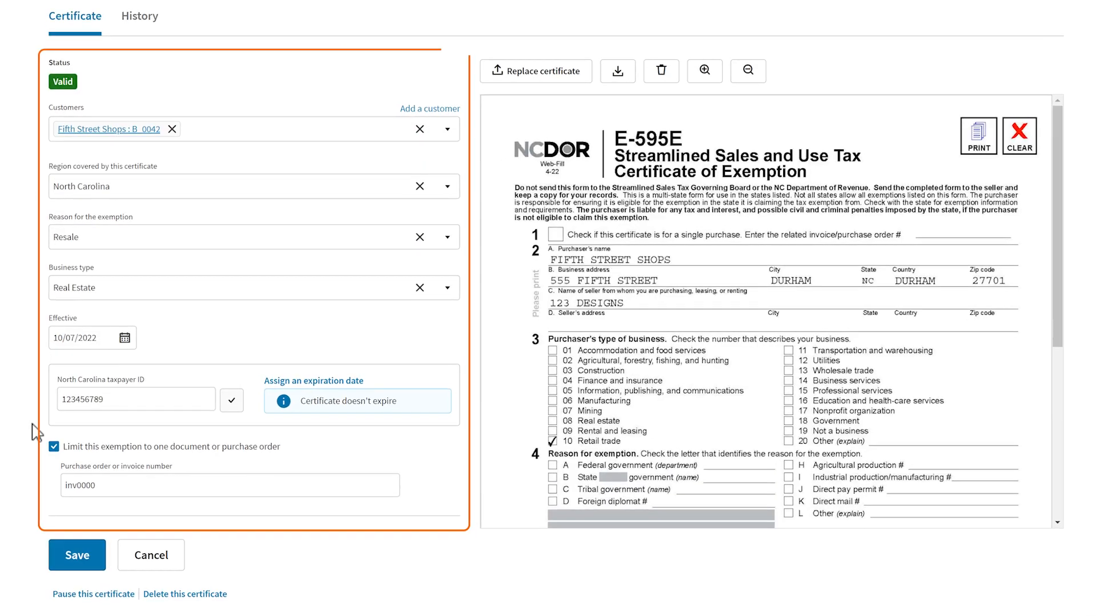
scroll("down", 3)
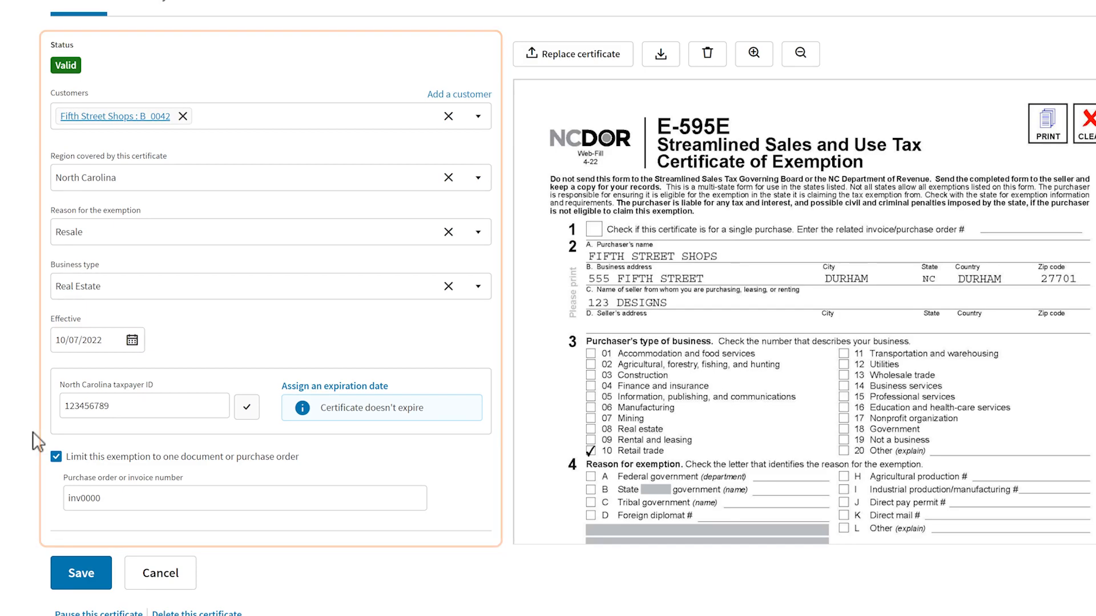
scroll("down", 3)
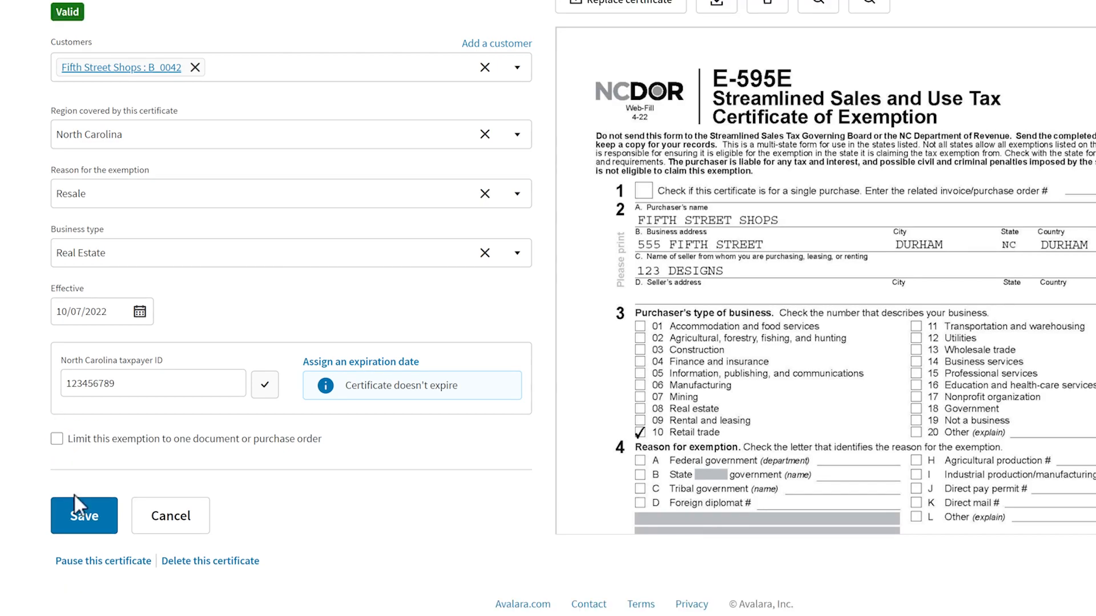
Step: Save certificate 875 without the single-use limit and return to INV0029
left_click(84, 514)
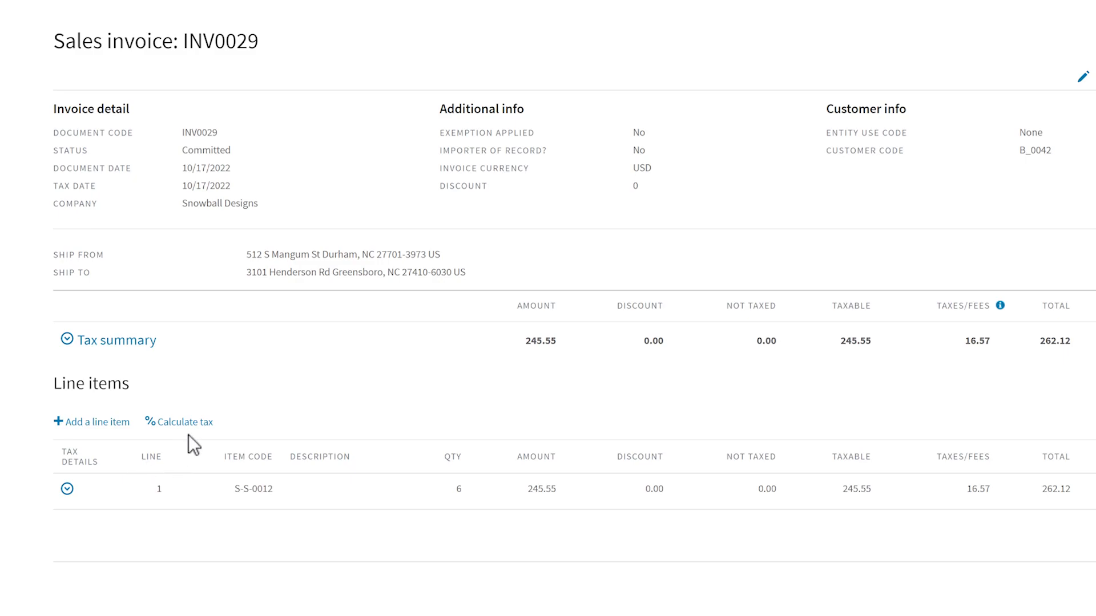
Step: Recalculate tax on INV0029, bringing taxable and taxes to 0.00, total 245.55
left_click(184, 422)
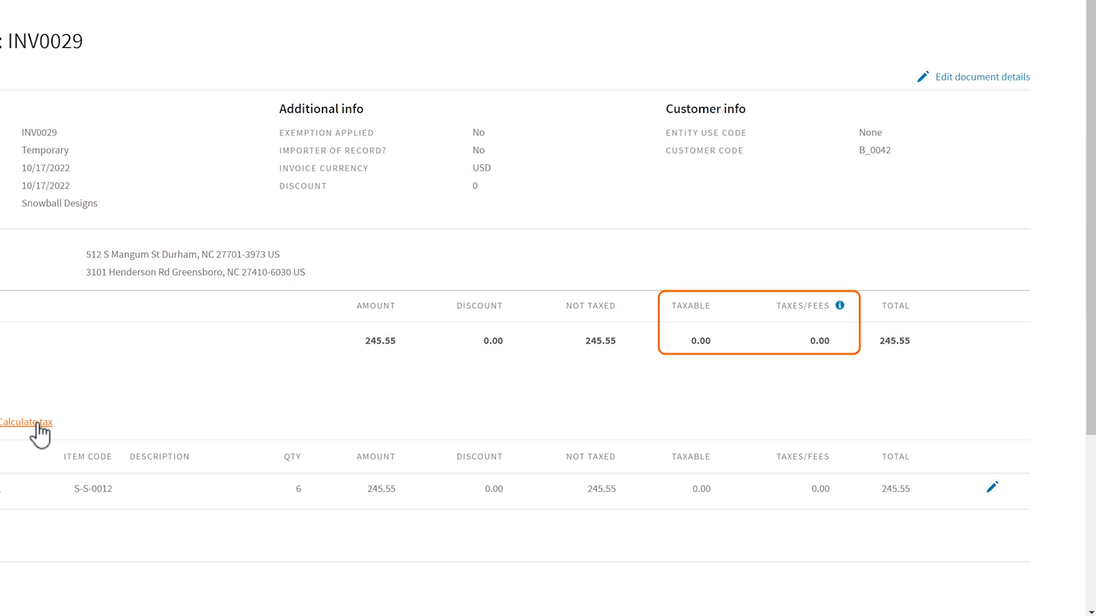
scroll("down", 3)
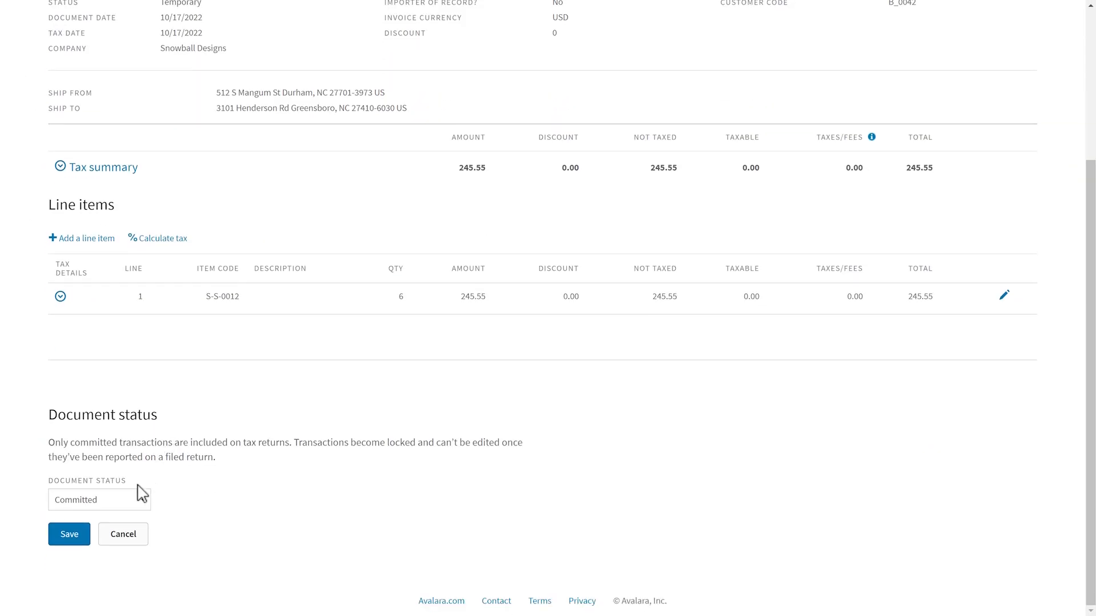
Step: Save INV0029 with adjustment reason 'Exempt cert applied' and confirm
left_click(69, 534)
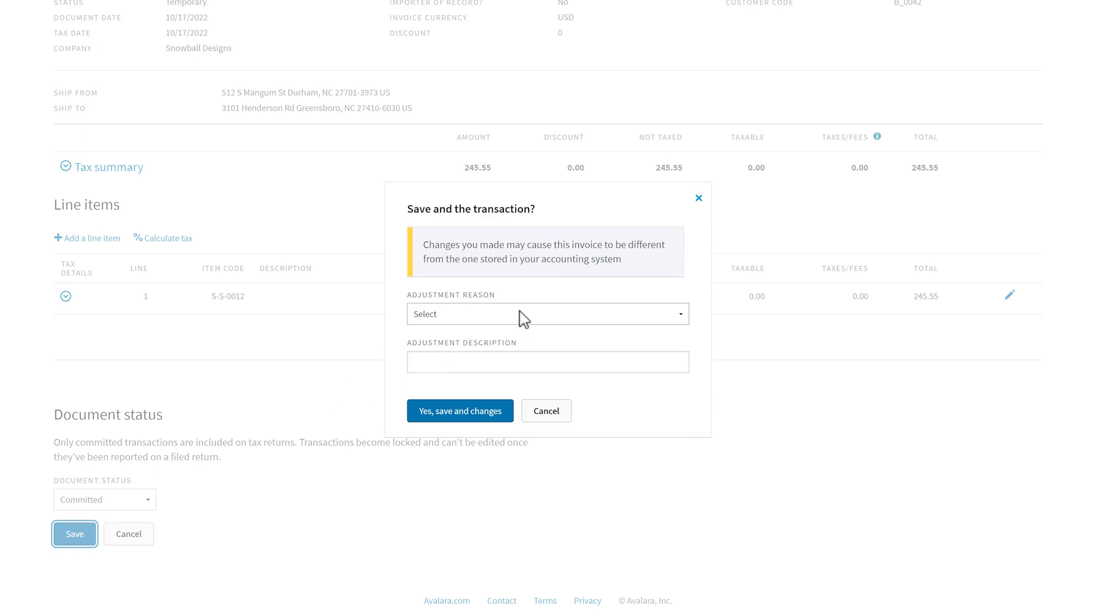
left_click(548, 313)
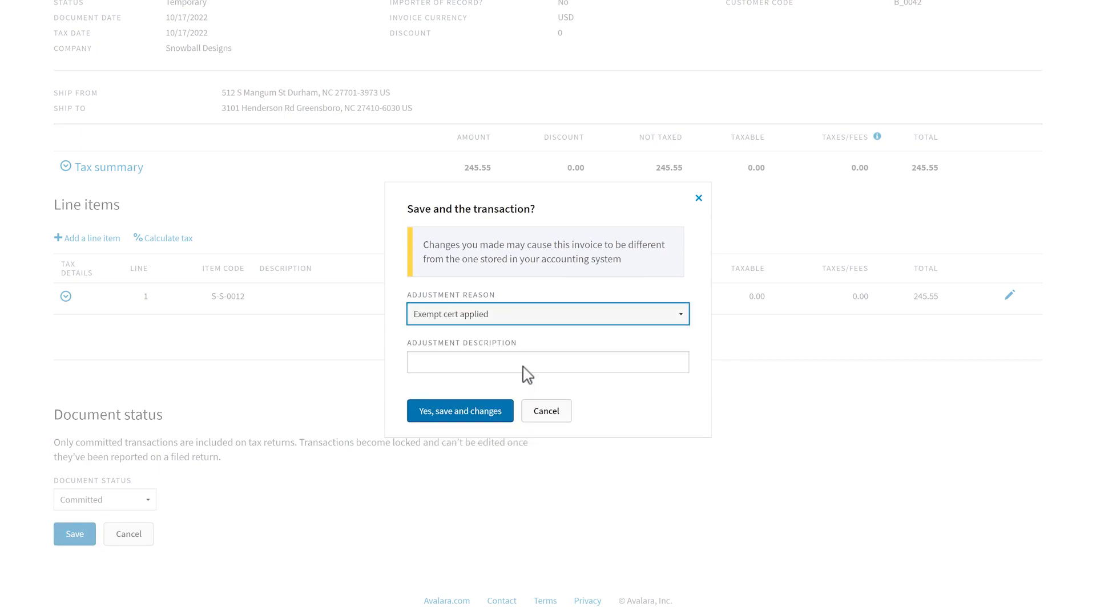
left_click(460, 411)
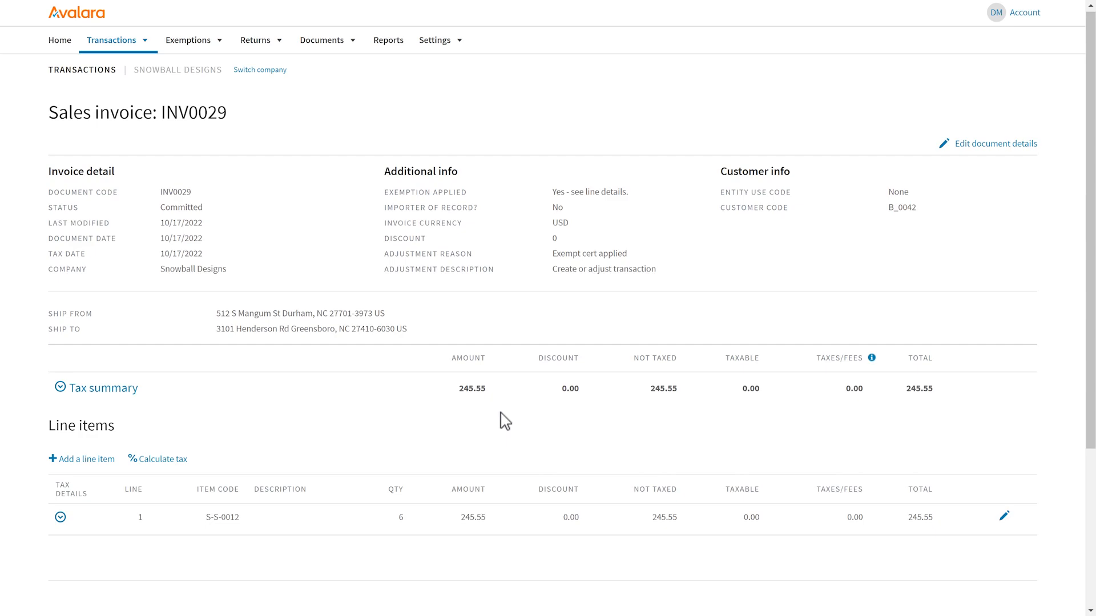
scroll("down", 3)
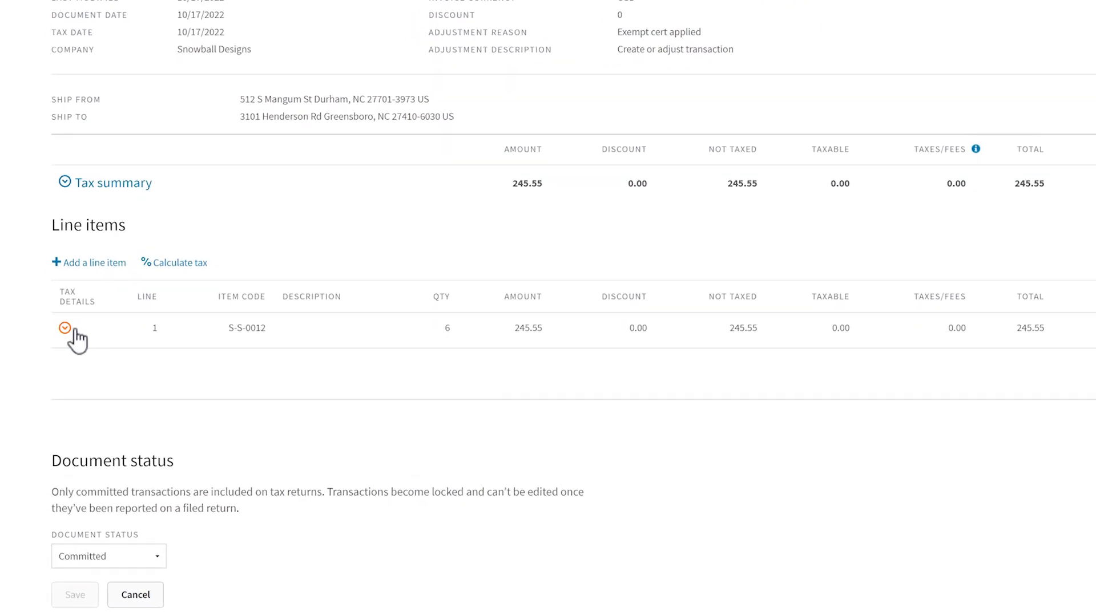
left_click(65, 328)
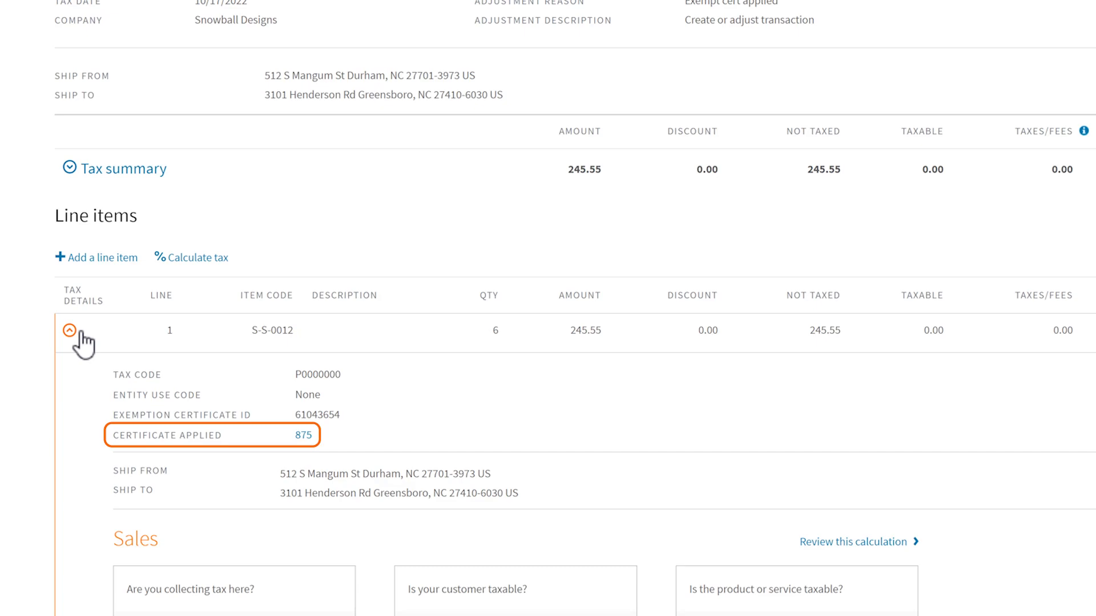
left_click(69, 331)
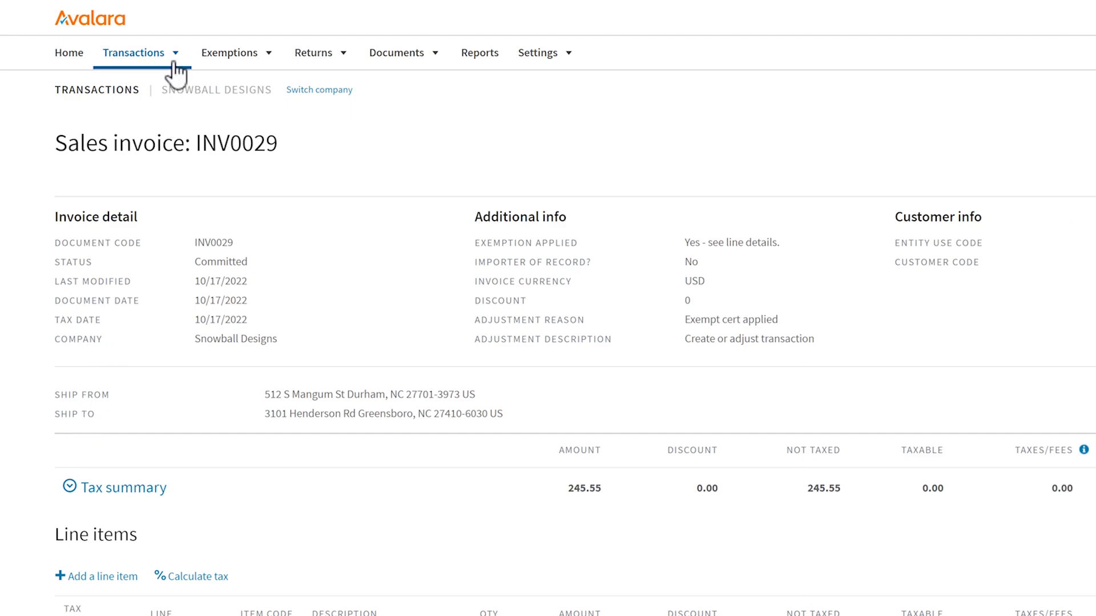
Step: Filter transactions to customer B_0042 for this month to date
left_click(134, 52)
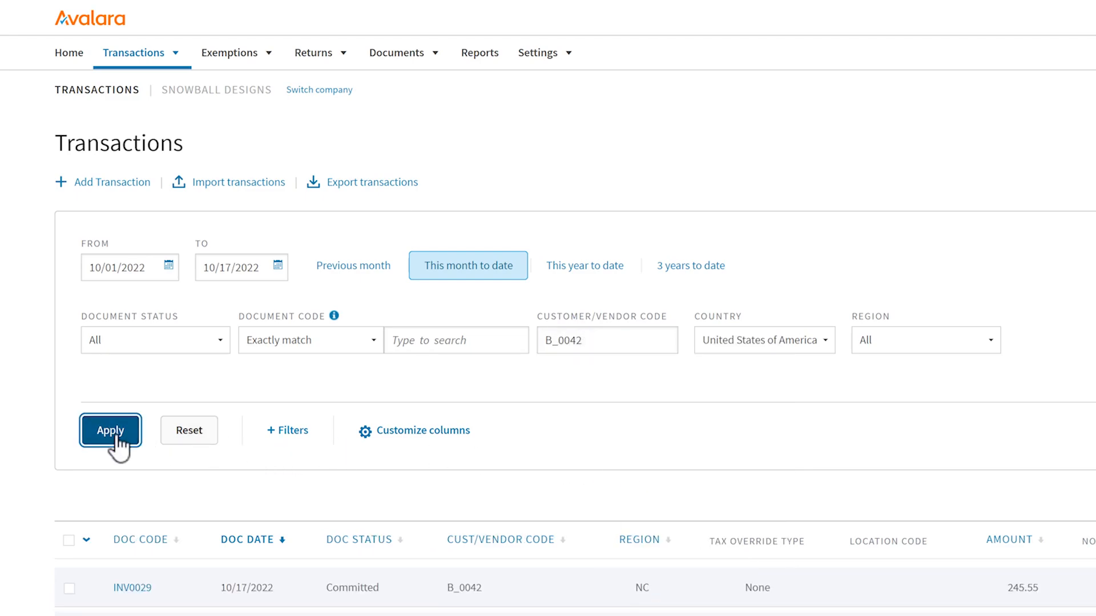
left_click(110, 430)
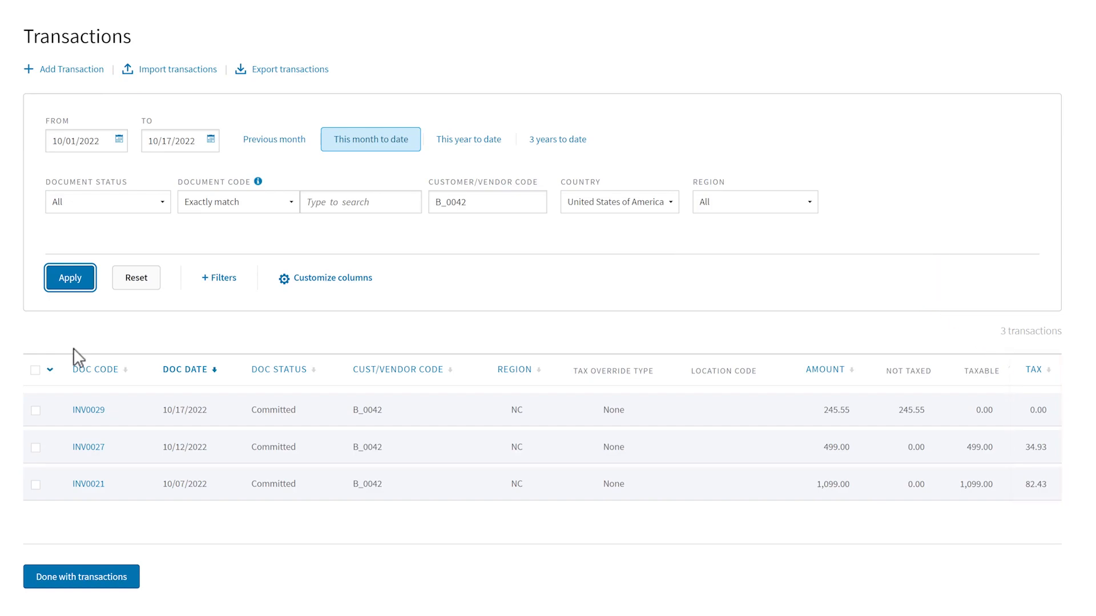
Step: Select INV0029, INV0027 and INV0021 and recalculate them to 0.00 tax
left_click(34, 370)
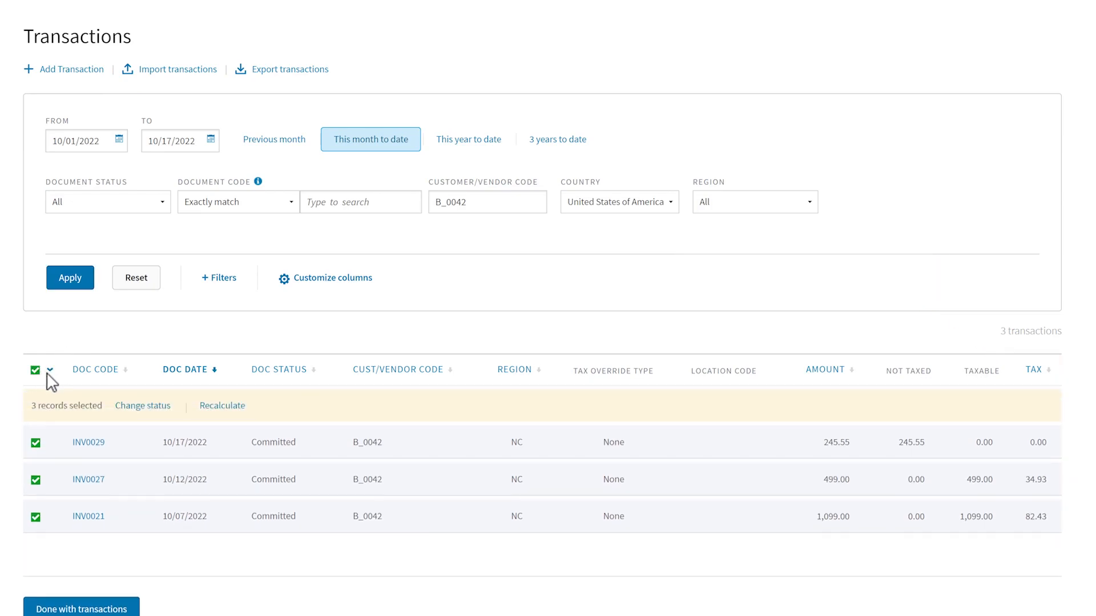
left_click(222, 406)
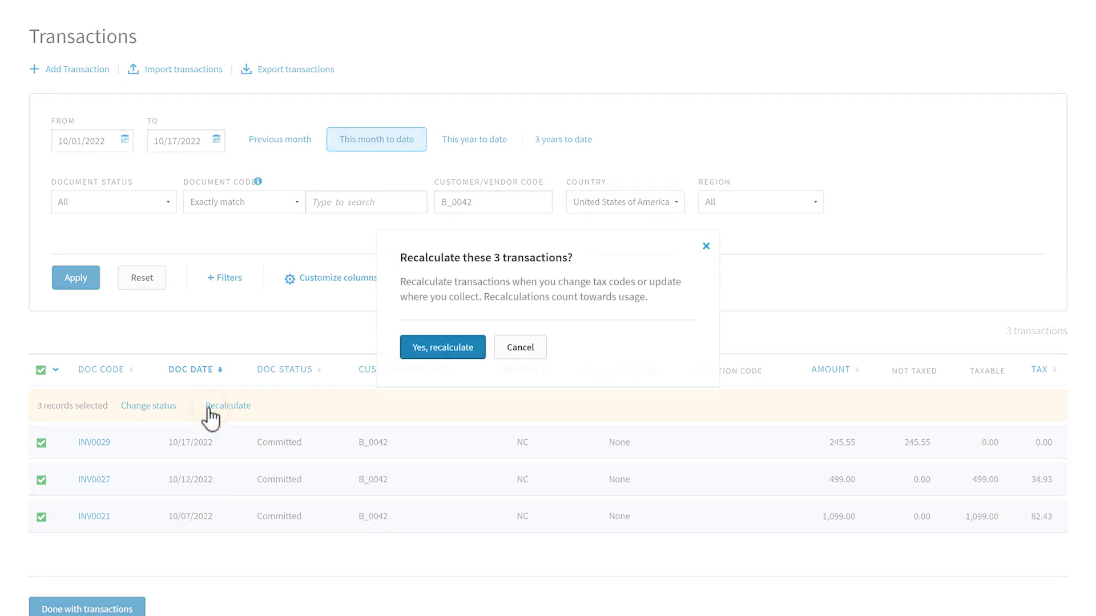
left_click(442, 346)
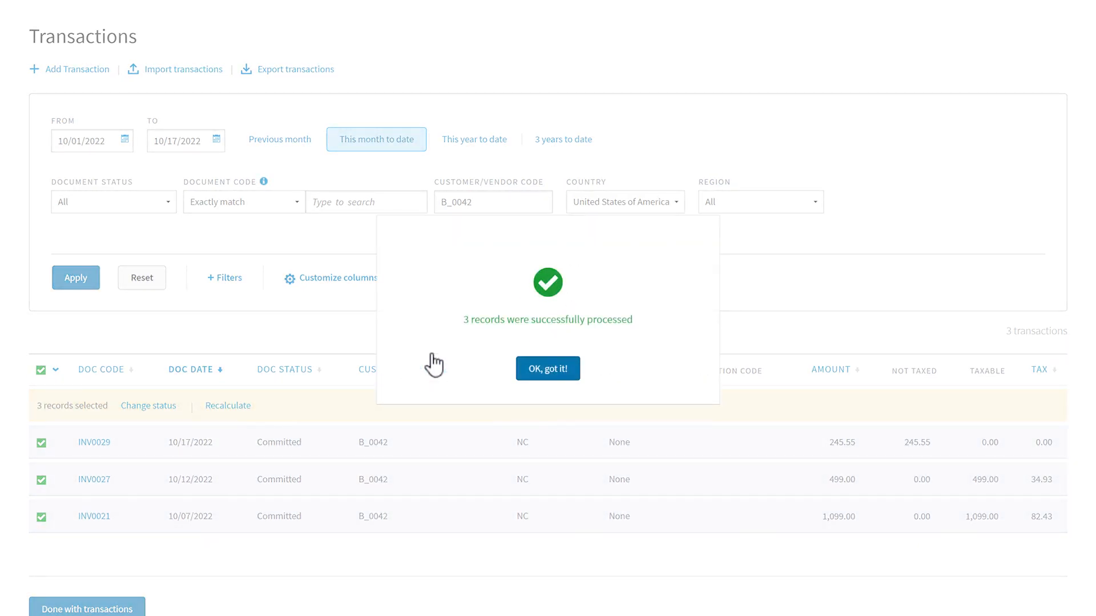
left_click(547, 368)
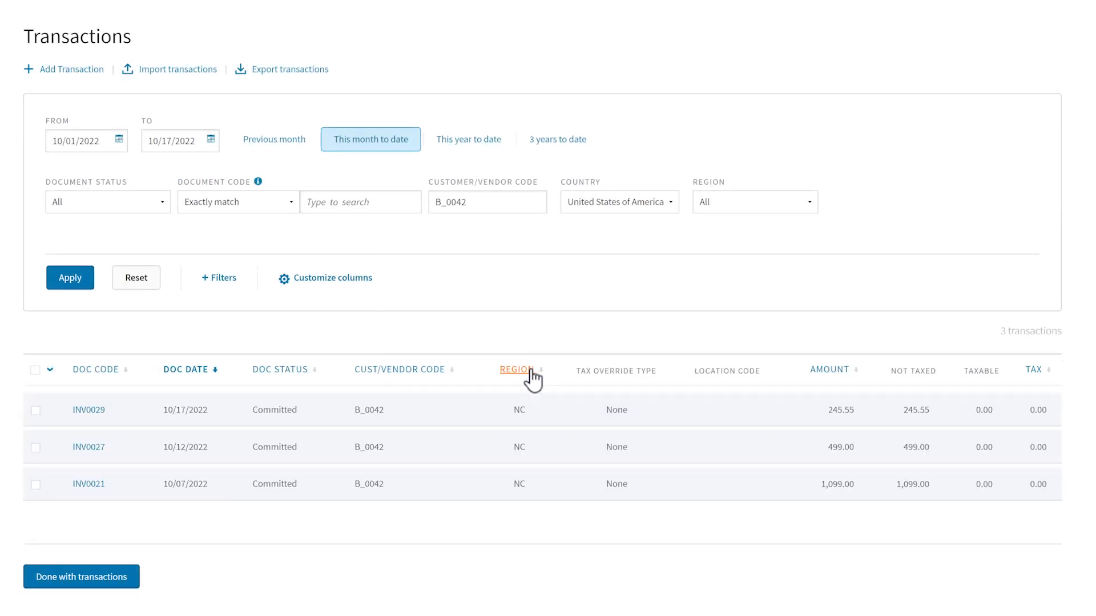